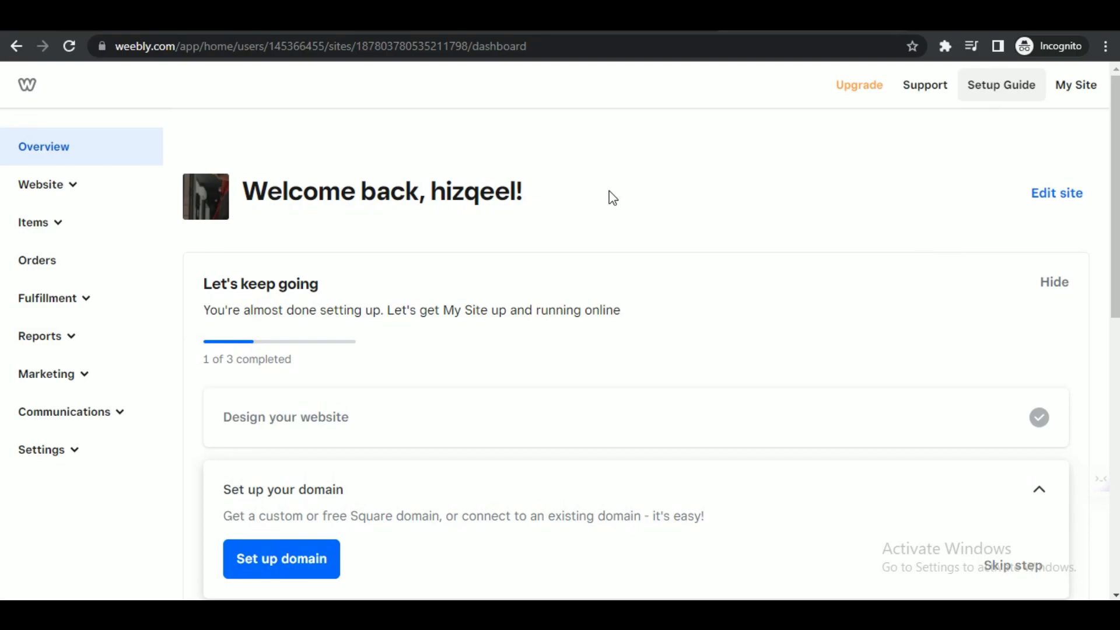
- Expand the Website section in the dashboard sidebar to show Edit Site and Domains
click(41, 184)
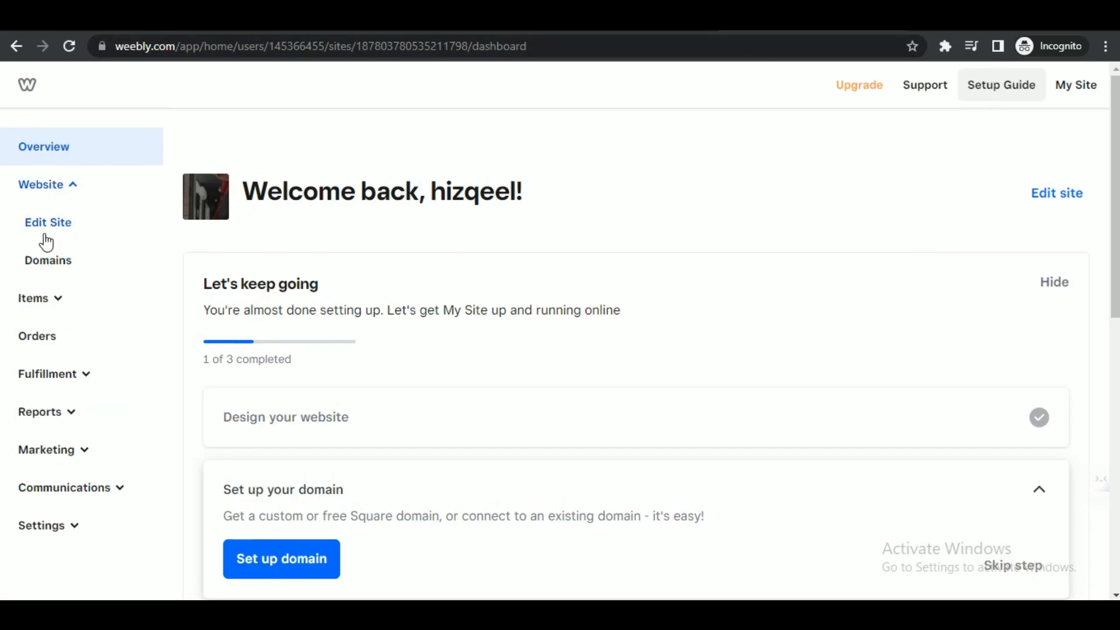
- Launch Edit Site to load the barbershop homepage in the Build editor
click(48, 221)
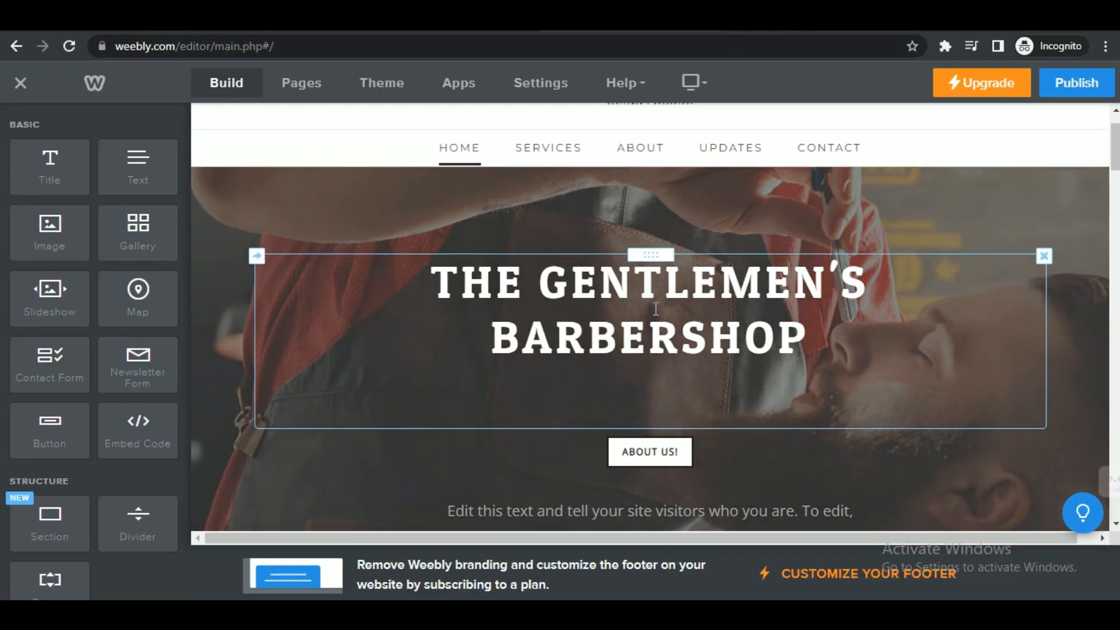
scroll(down, 3)
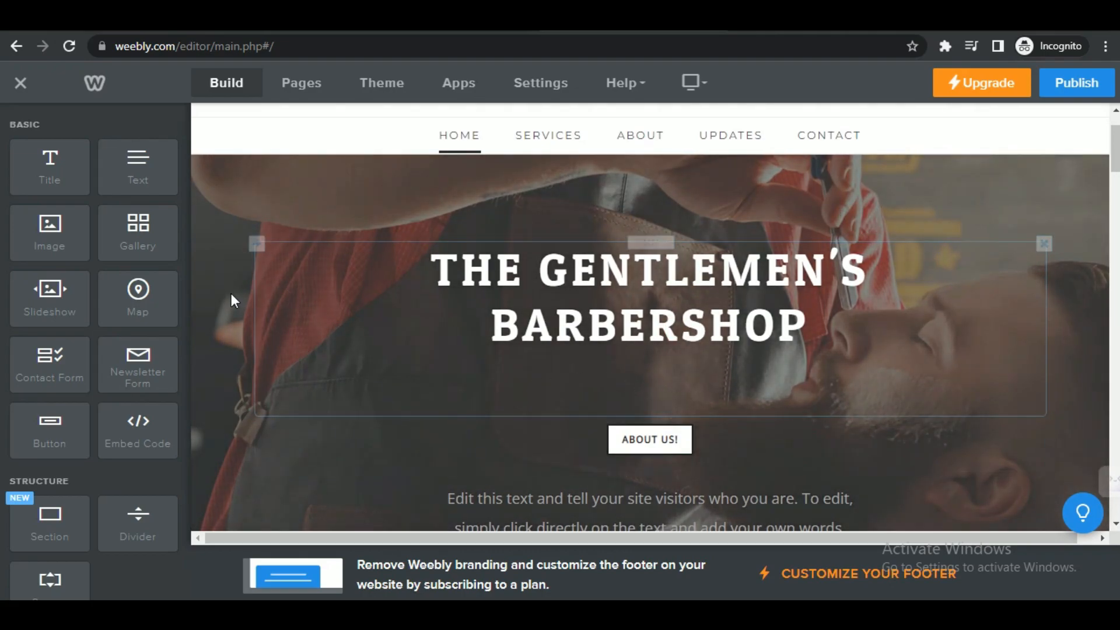
scroll(down, 3)
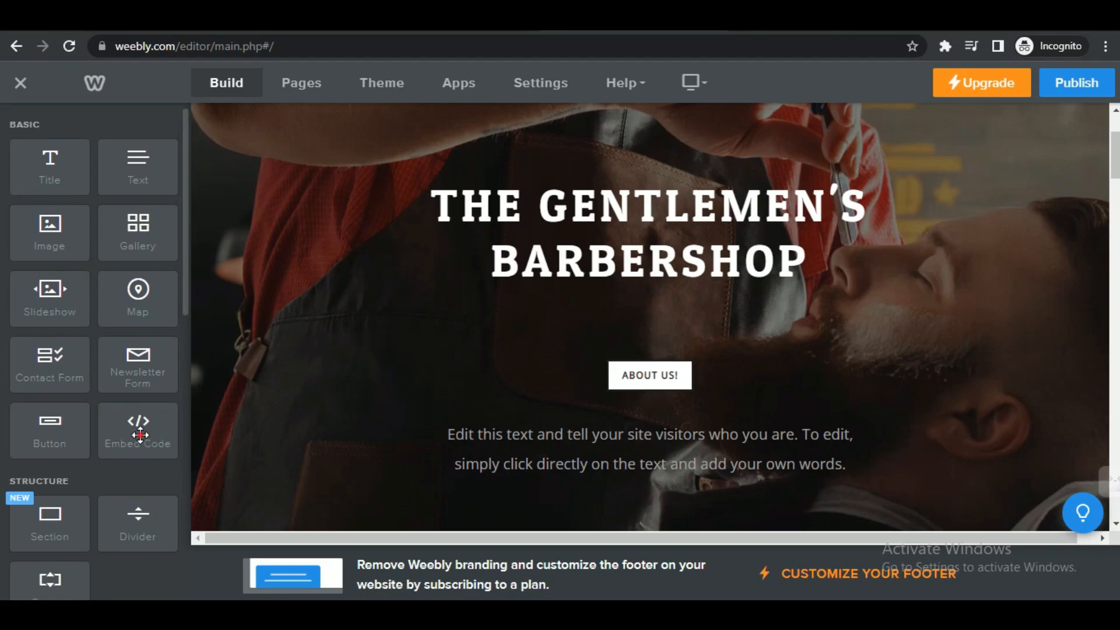
mouse_move(138, 431)
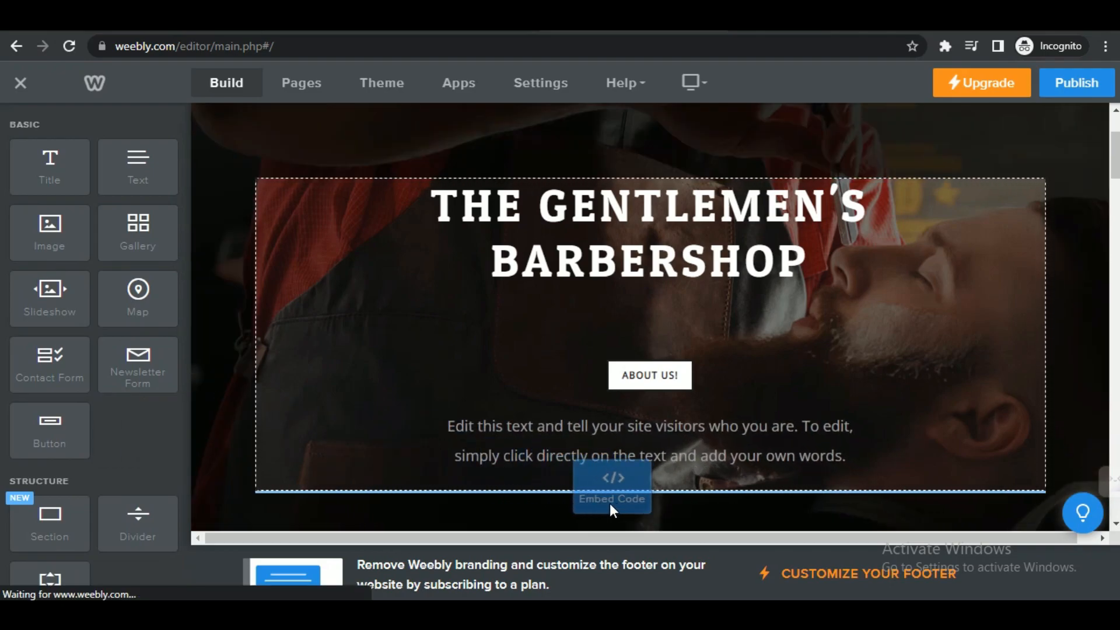
- Drop an Embed Code element into the header section beneath the intro paragraph
click(649, 455)
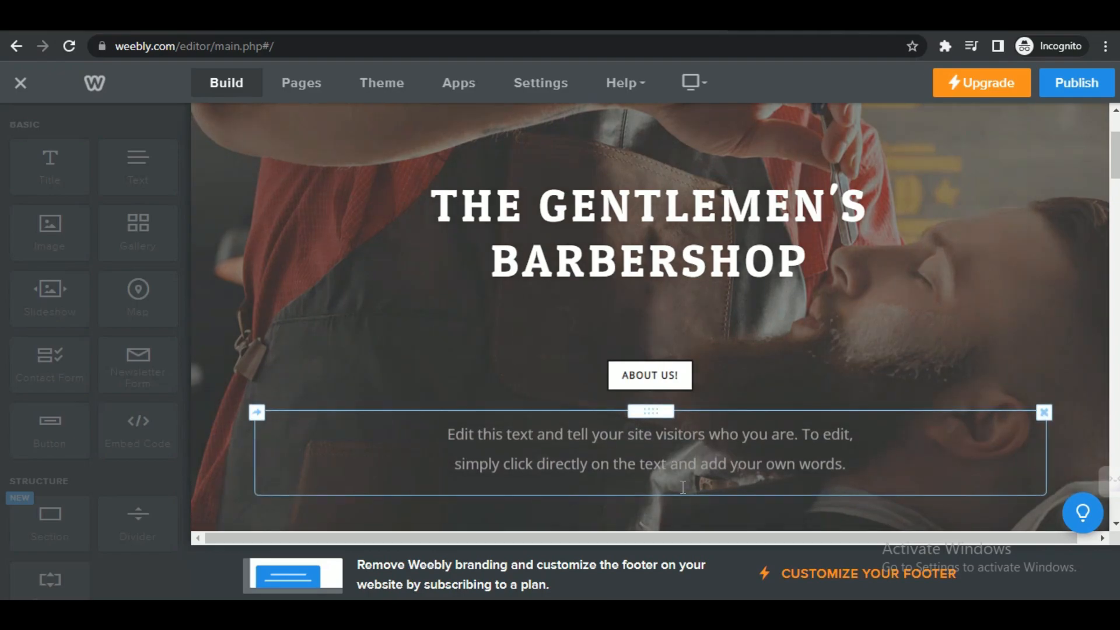
scroll(down, 3)
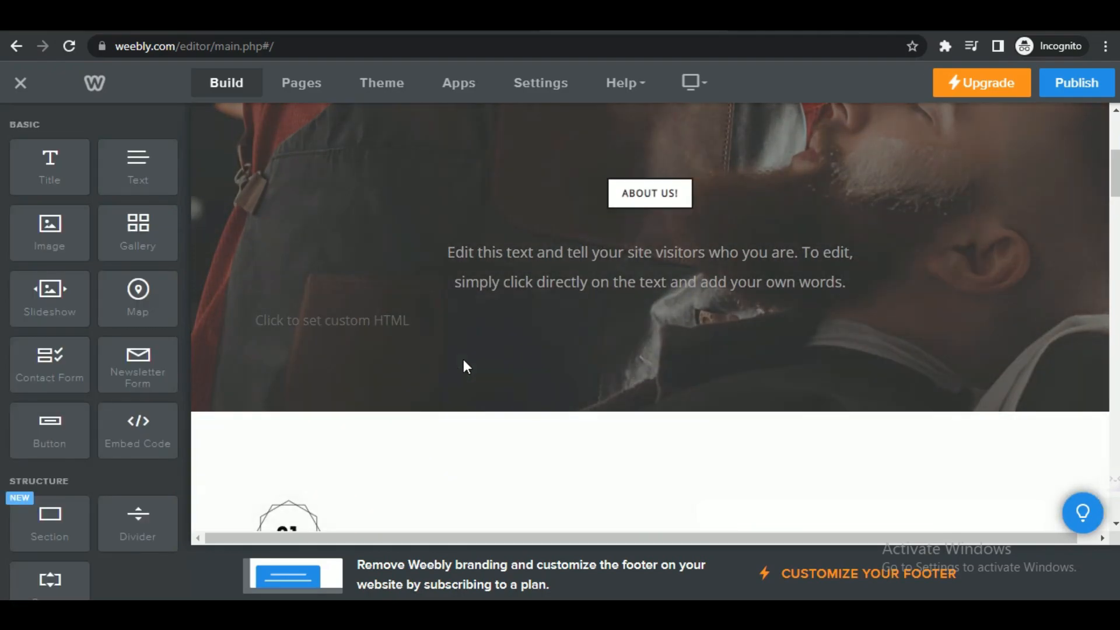
- Enter custom HTML for a blue 'About Us' button and confirm it renders under the intro text
click(332, 319)
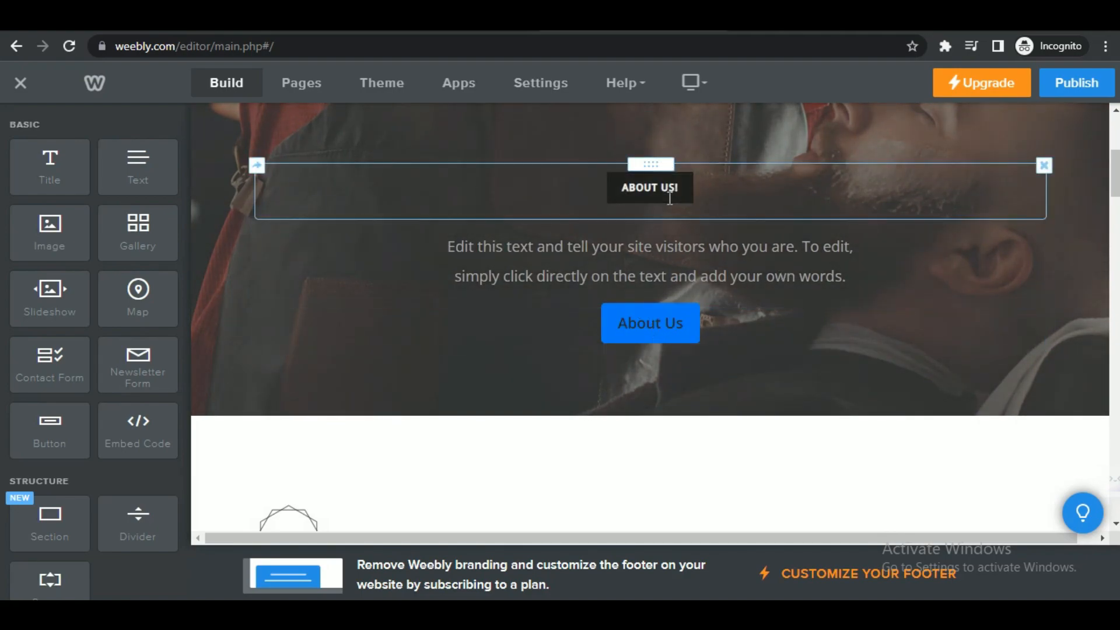
click(649, 324)
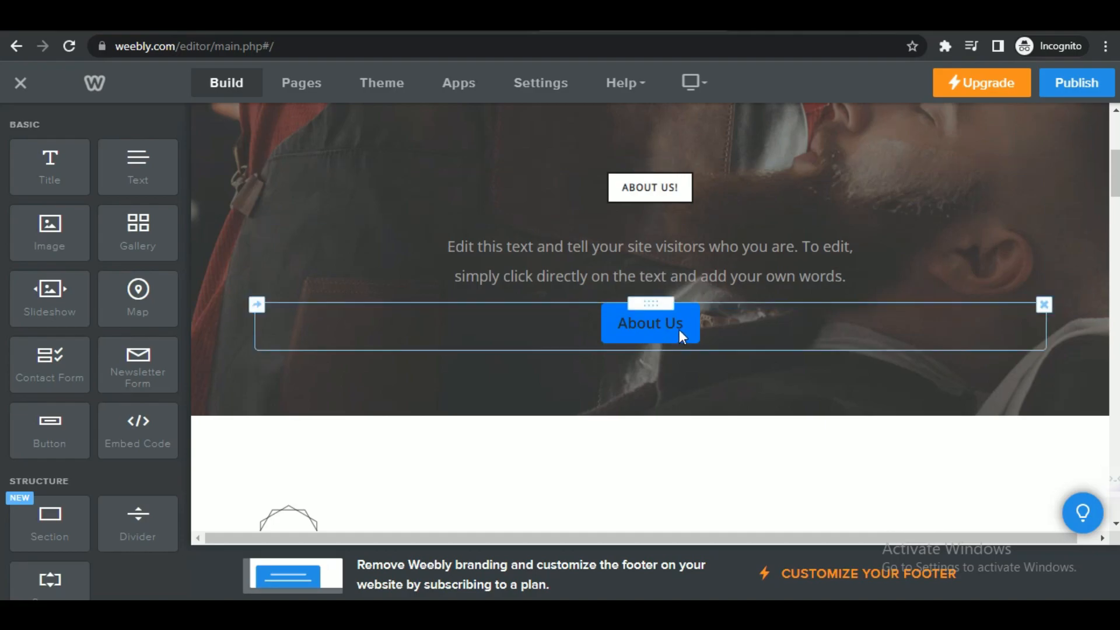
click(649, 323)
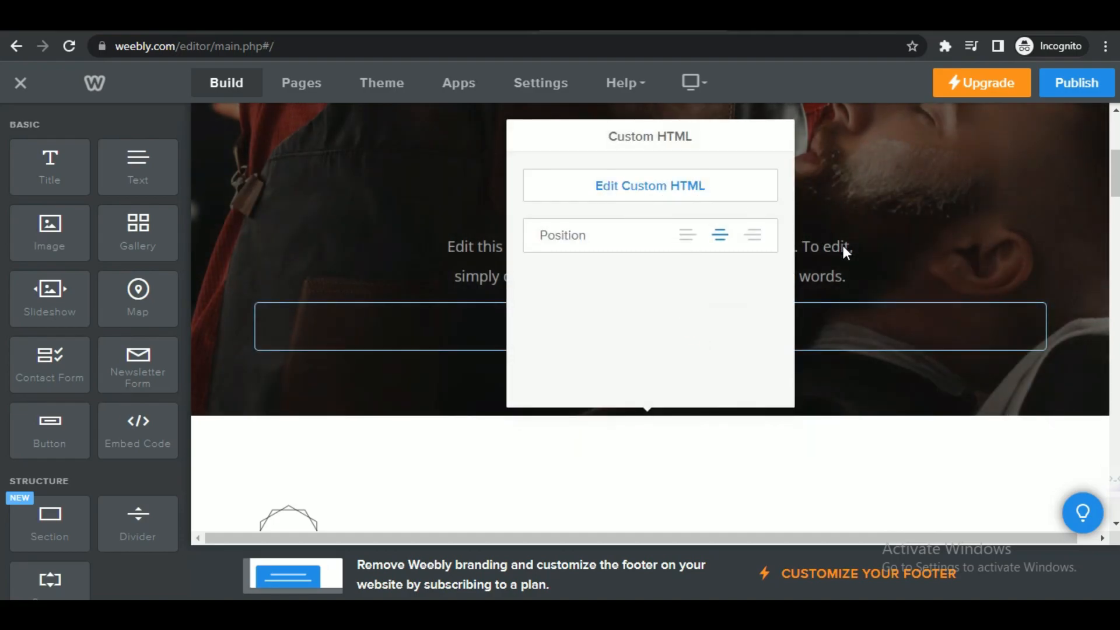
mouse_move(681, 330)
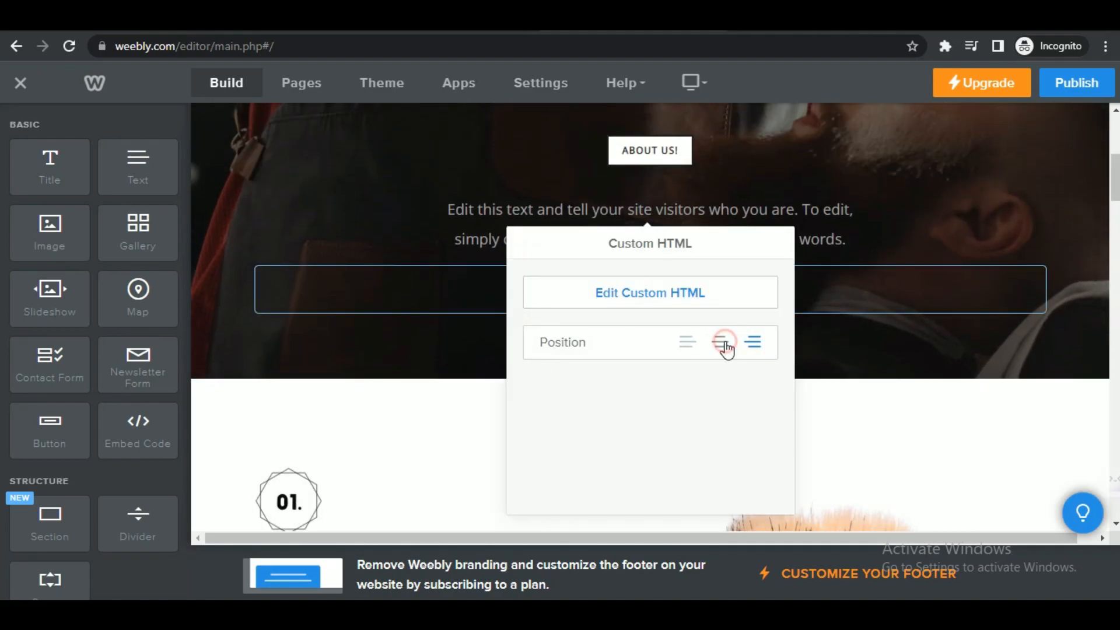
click(720, 342)
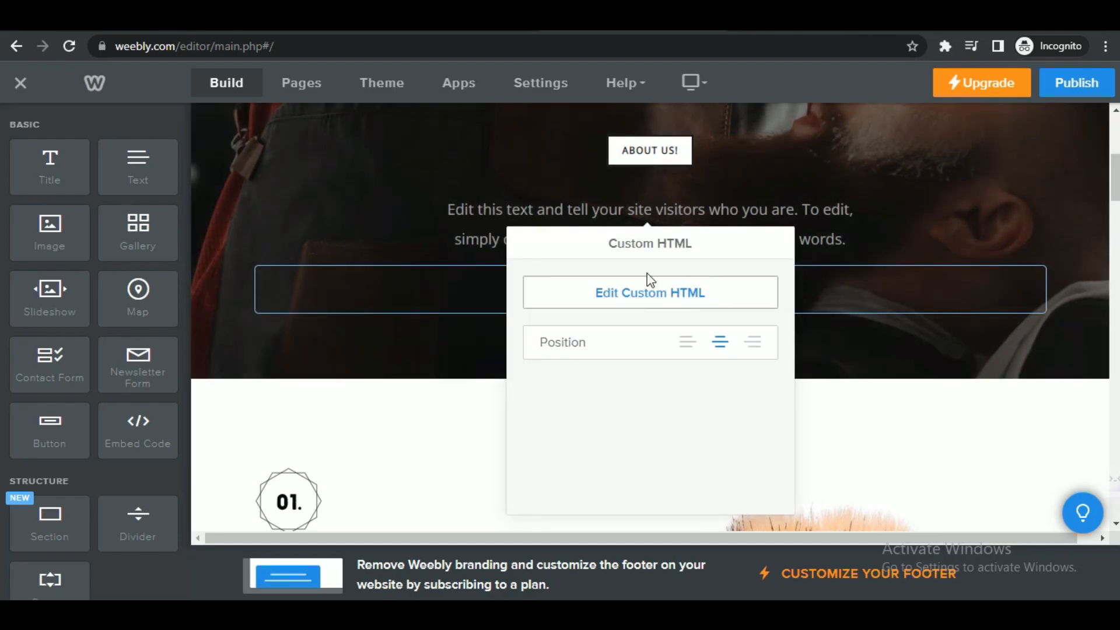
click(649, 151)
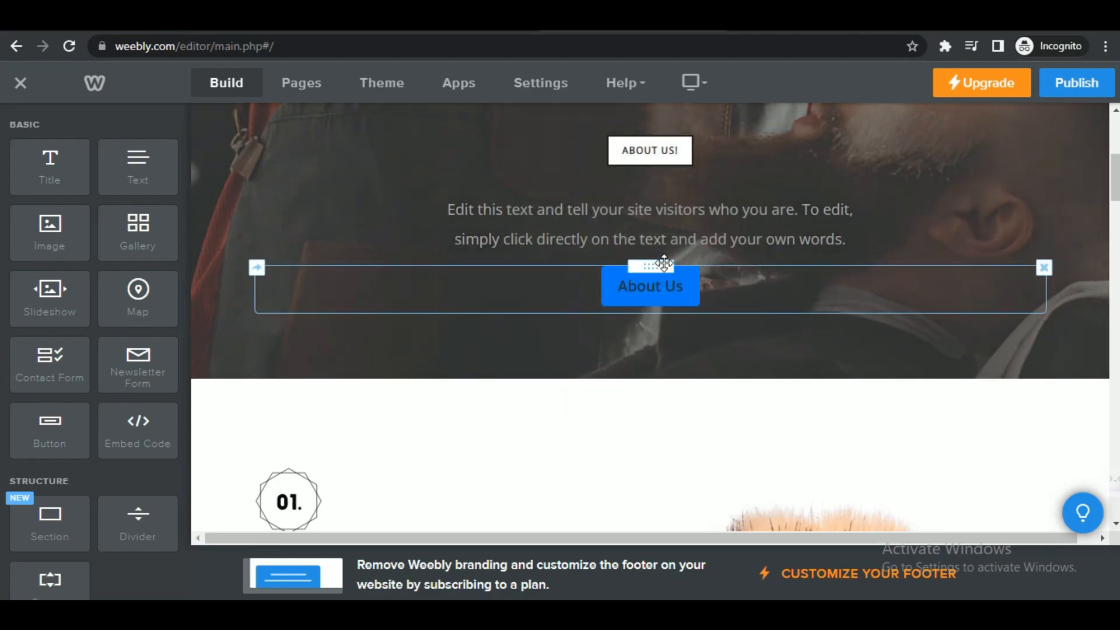
scroll(up, 3)
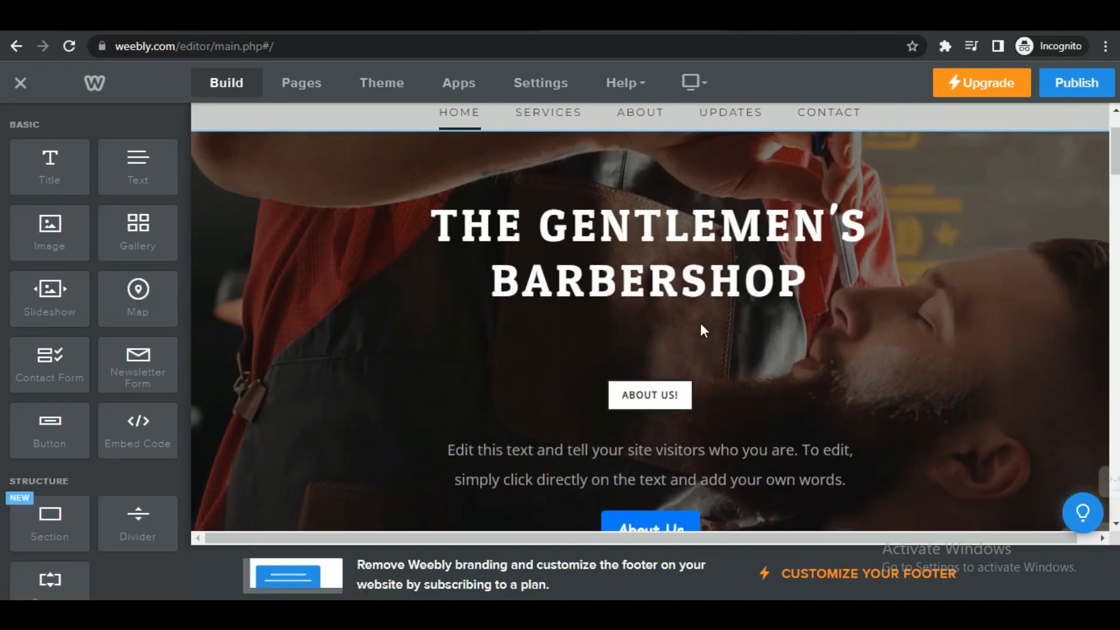